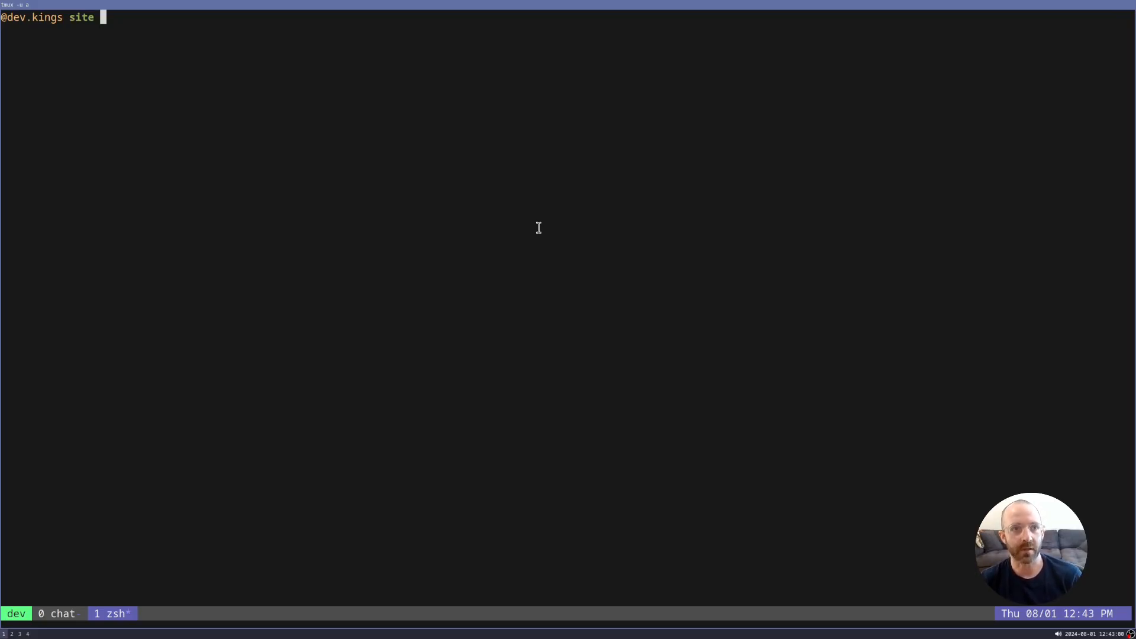
Step: Inspect the one-file site folder and its index.html, then rsync it up to pgs.sh
text(tree)
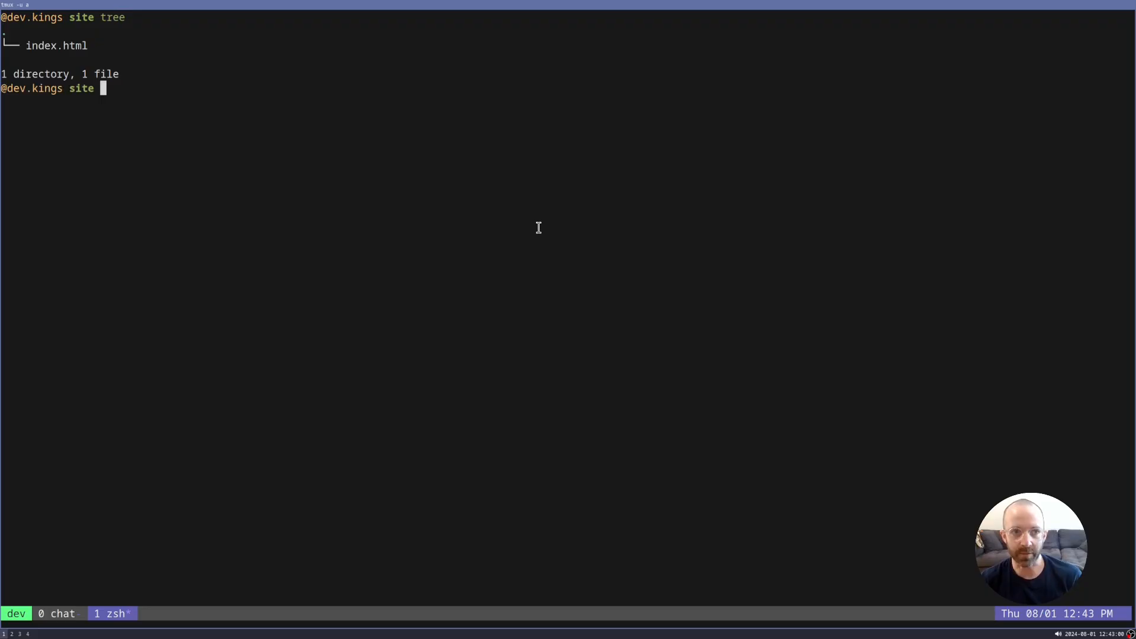
text(cat index.html)
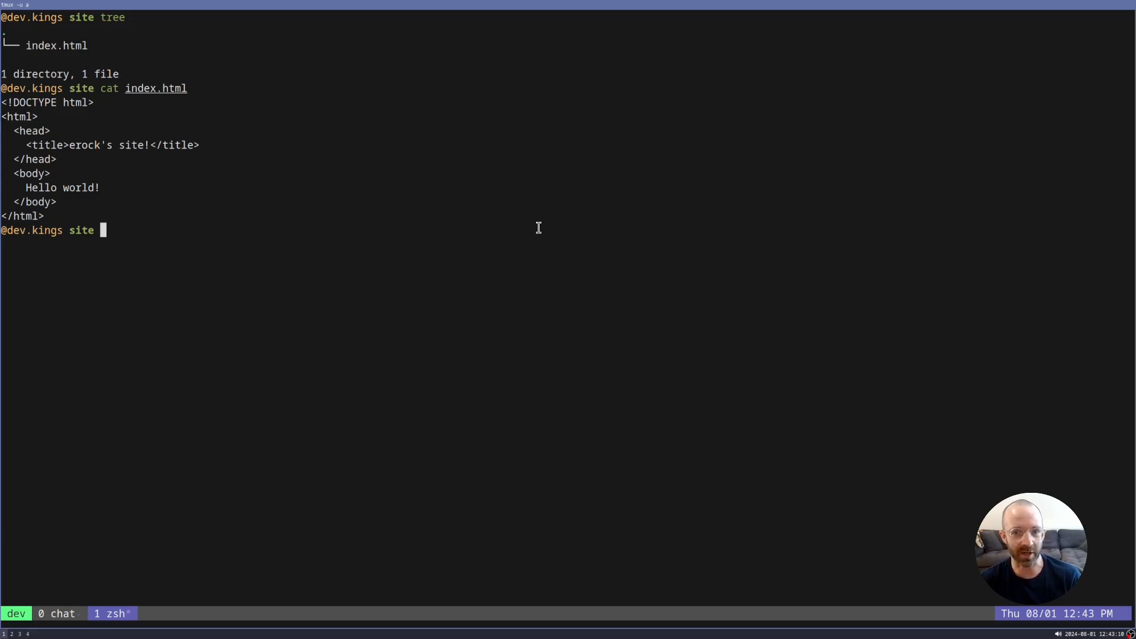
text(rsync -rv . pgs.sh:/site-v2/)
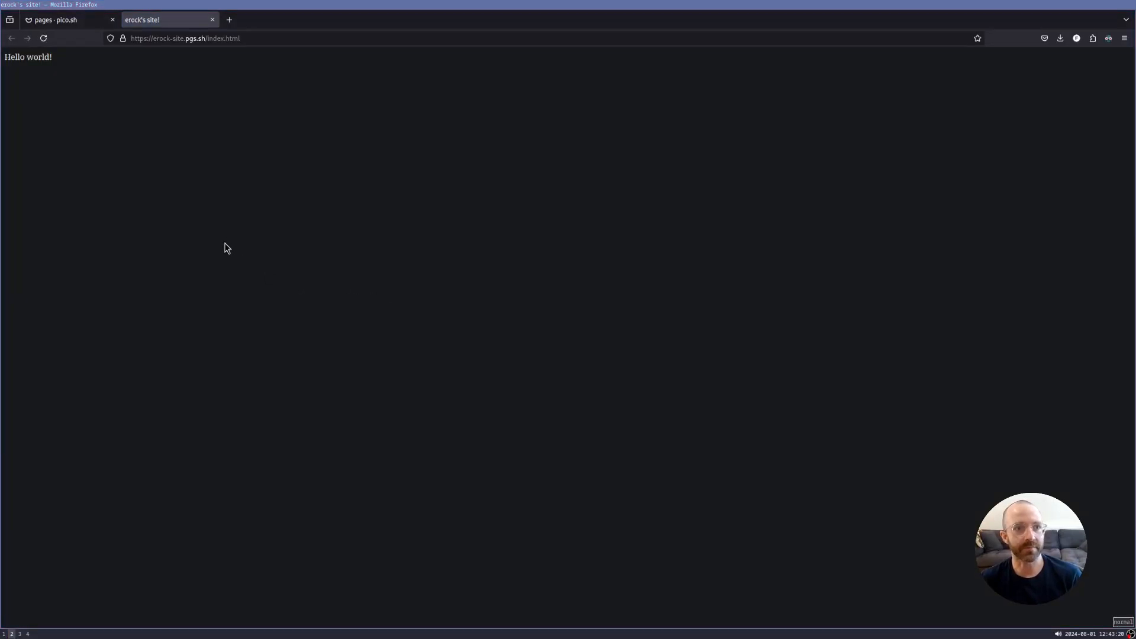
mouse_move(262, 291)
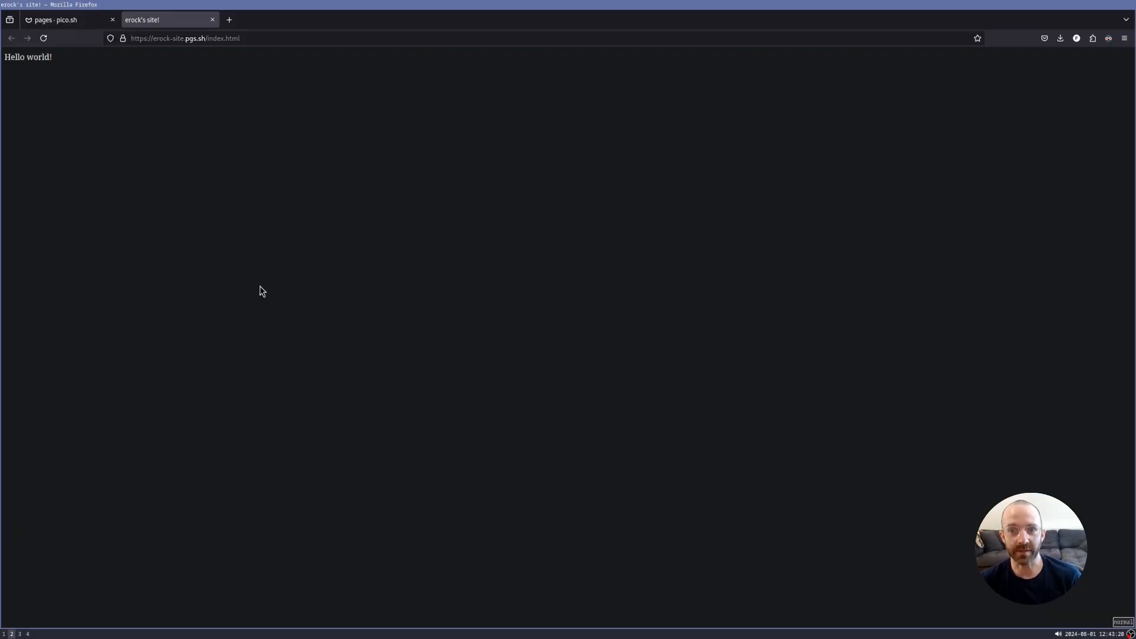
mouse_move(136, 329)
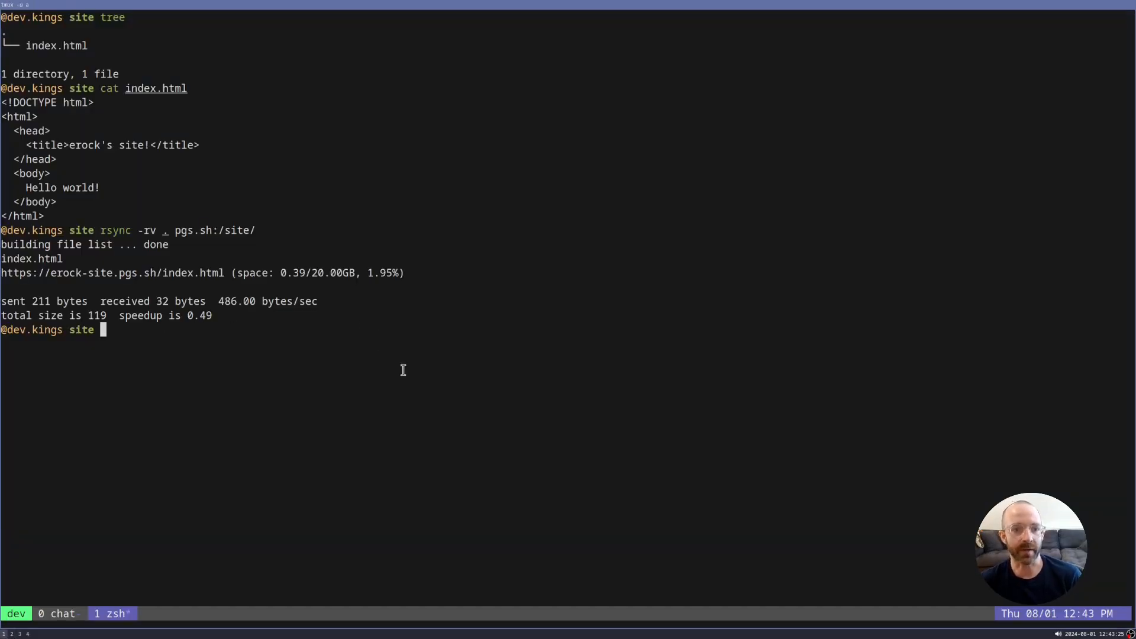
mouse_move(464, 375)
text(cd ..)
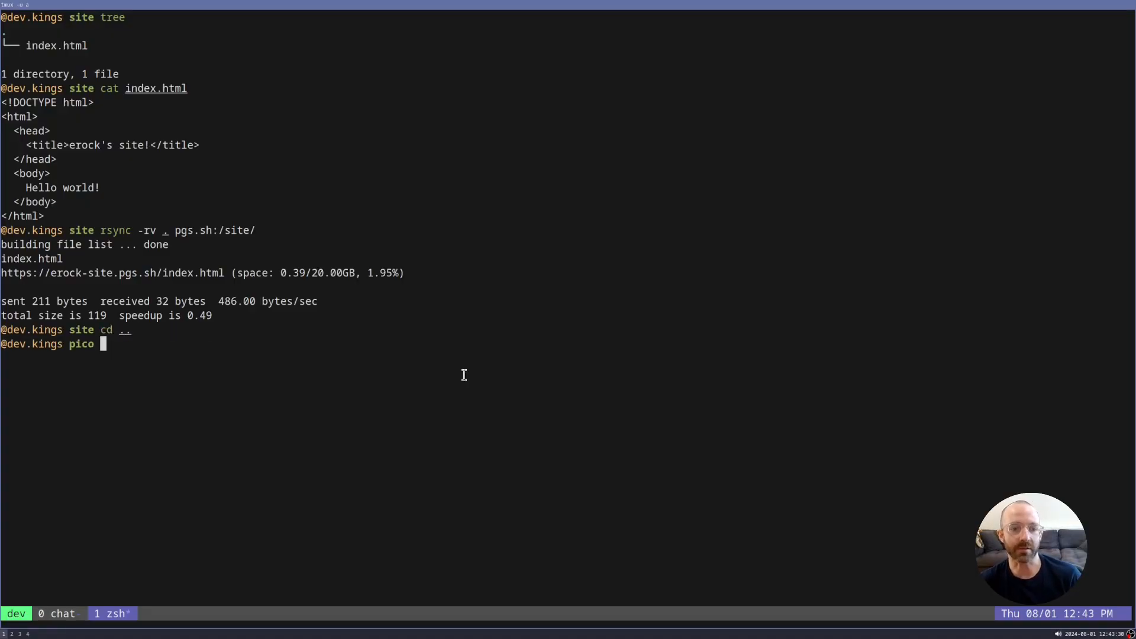
Step: Mount the pgs.sh remote as a local 'sites' directory with sshfs
text(sshfs pgs.sh:/ sites)
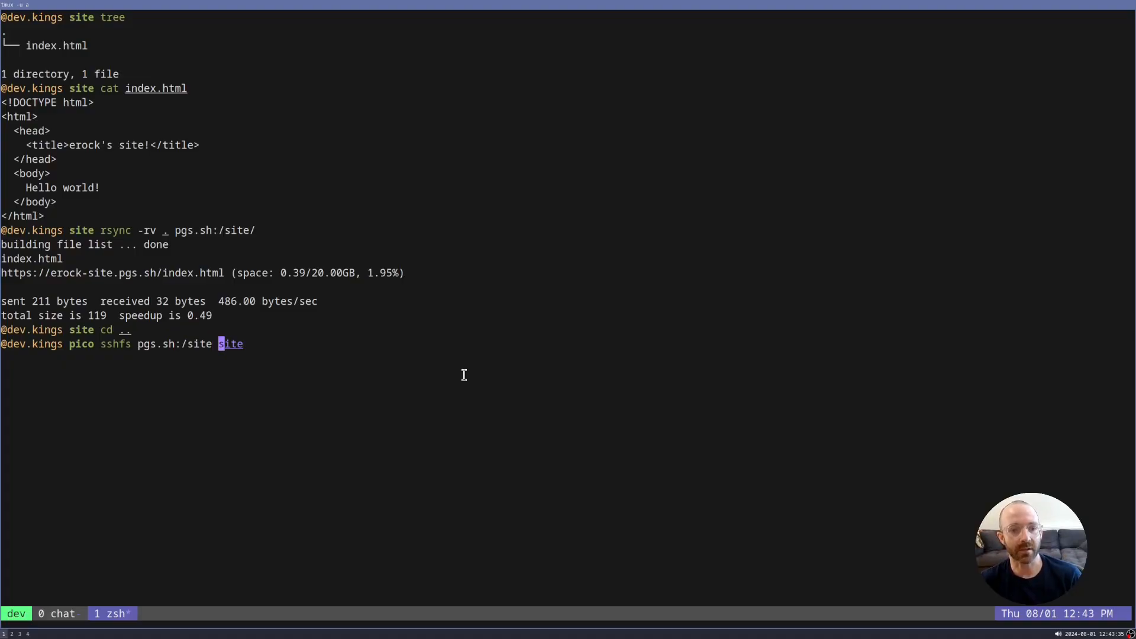
key(Enter)
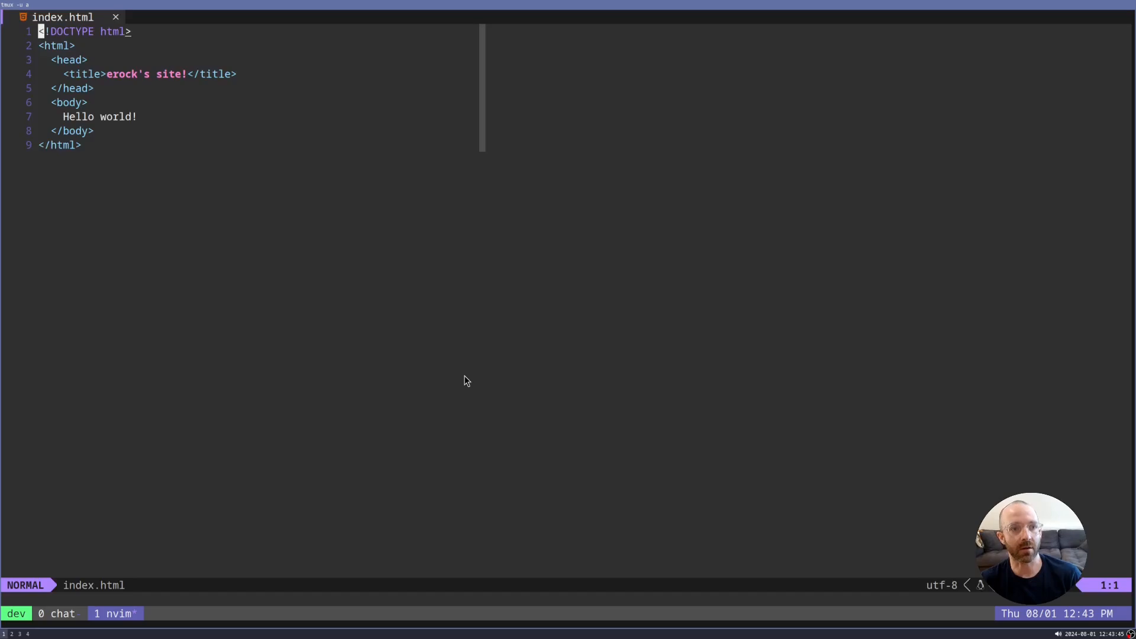
Step: Type 'Do we have live changes?' after Hello world! in the page body
text(do)
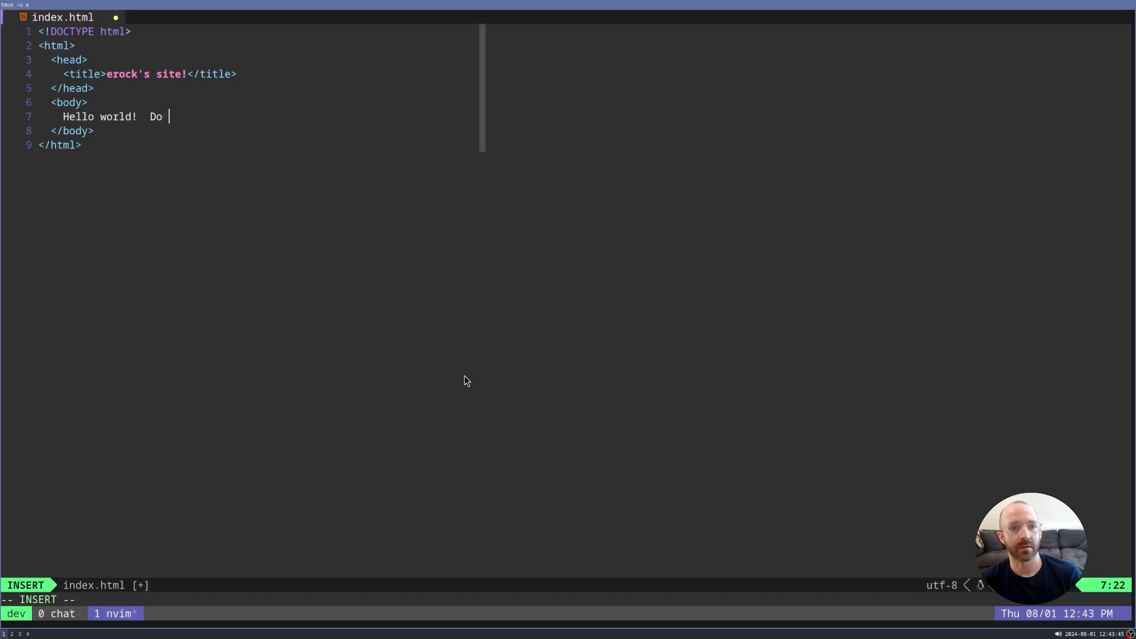
text(we have live reload)
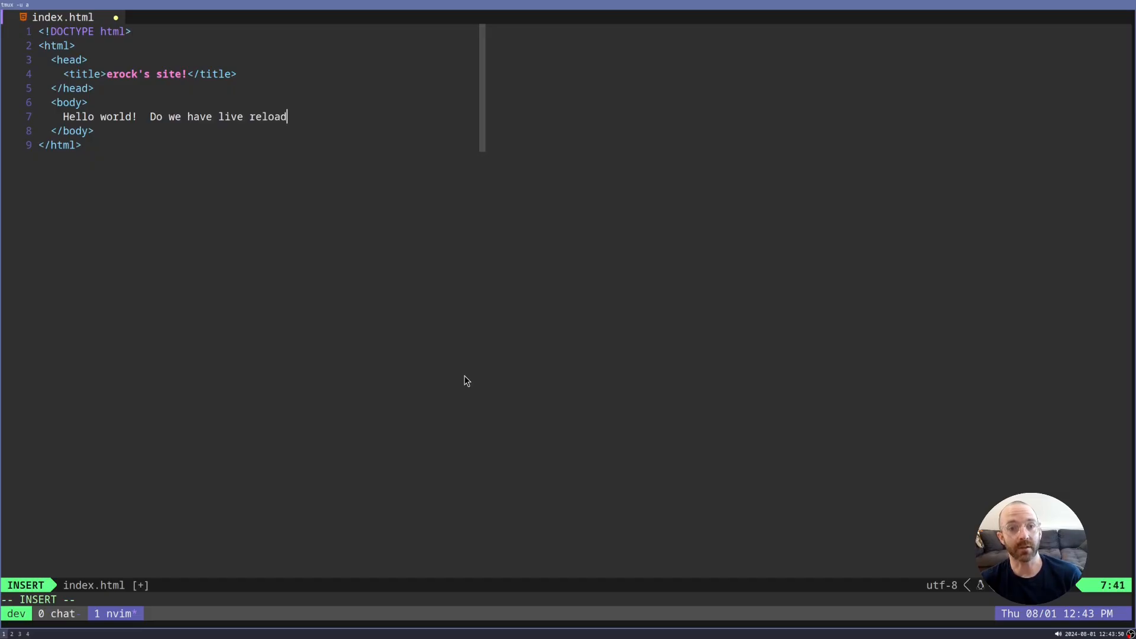
text(chan)
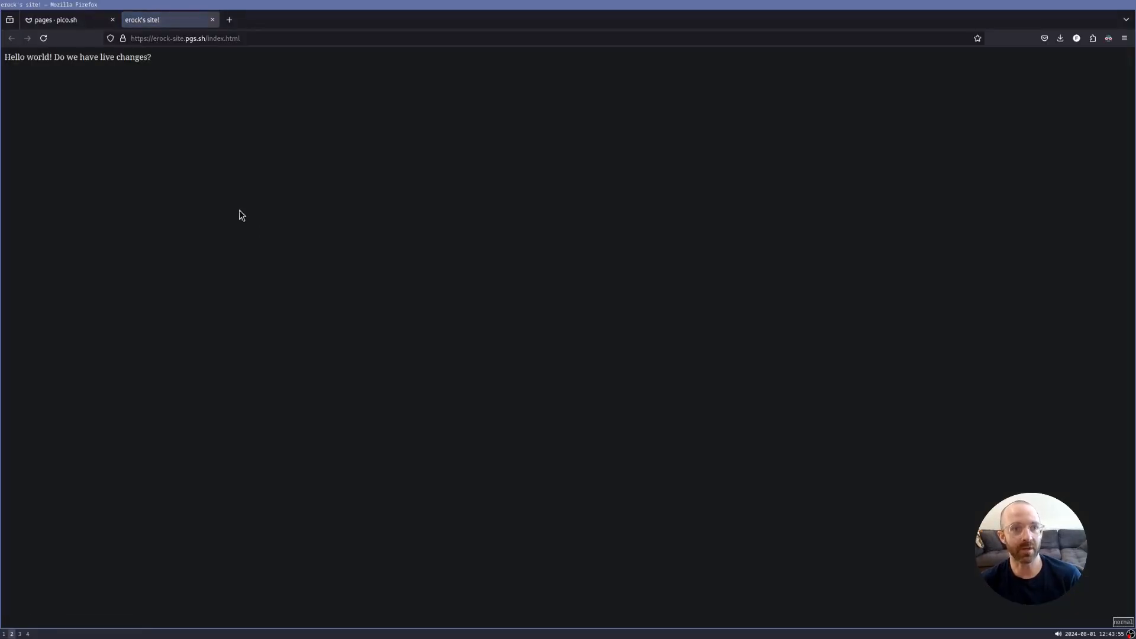
mouse_move(275, 220)
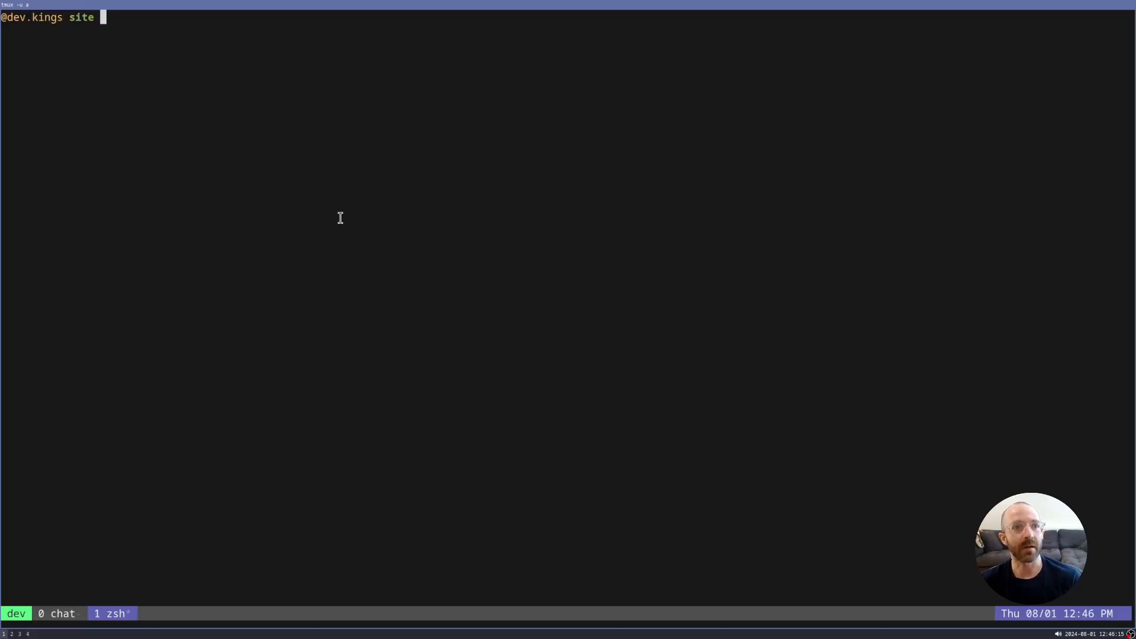
Step: Run ssh pgs.sh ls | grep site, then stage the rm site-v2 --write command
text(ssh pgs.sh rm site-v2 --write)
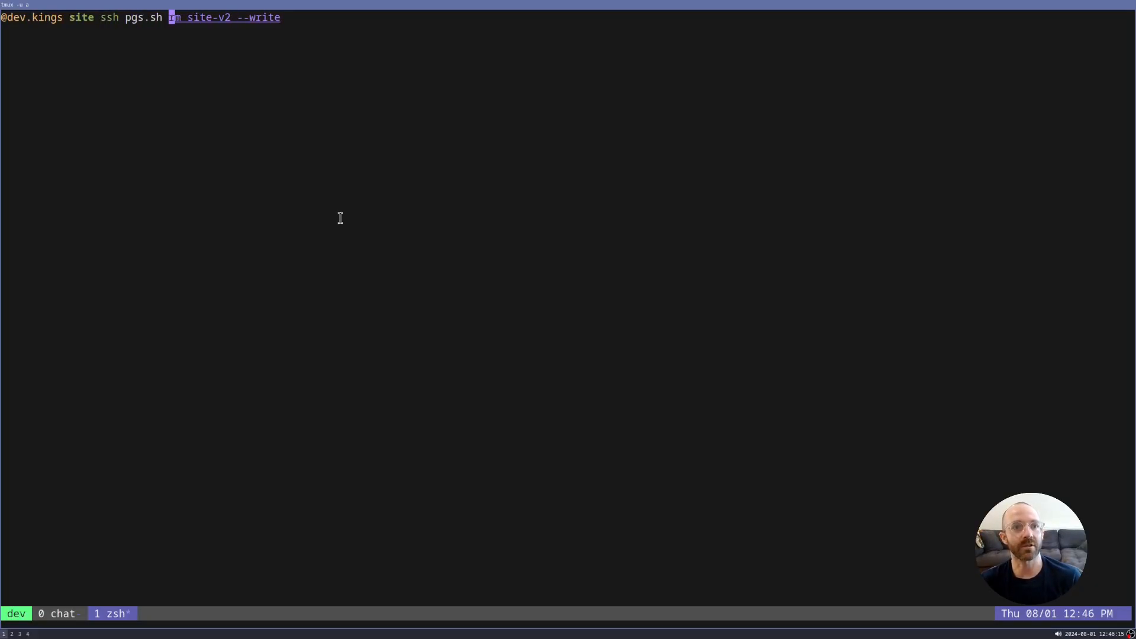
text(ls | grep site)
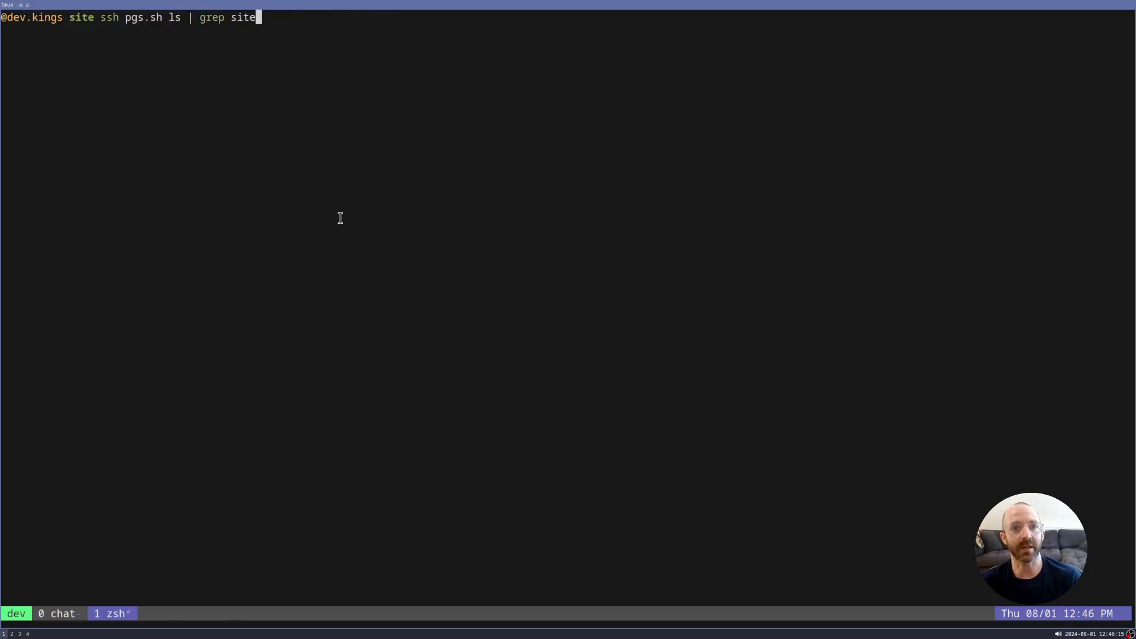
key(Return)
text(ssh pgs.)
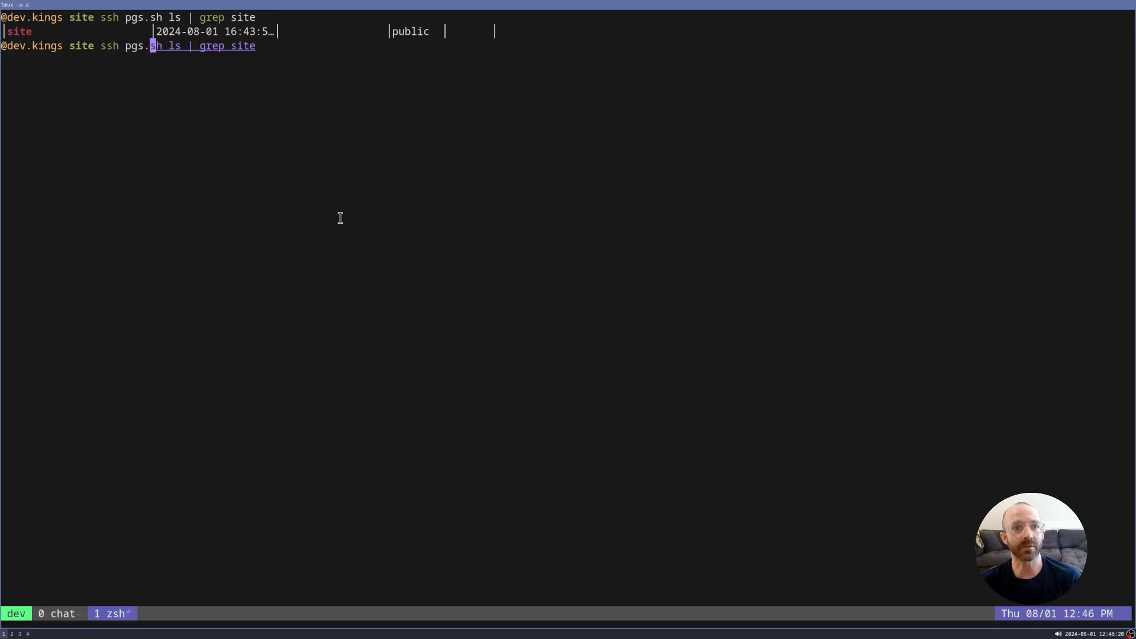
text(rm site-v2 --write)
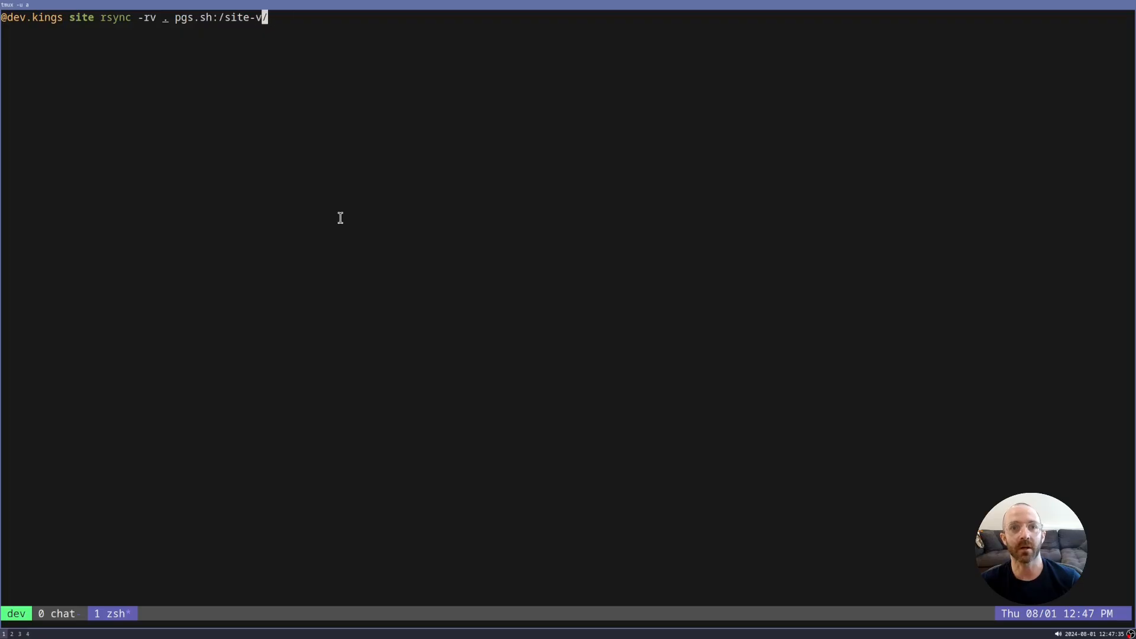
Step: Upload the site as site-v1 and link site-prod to site-v1 with --write
text(1)
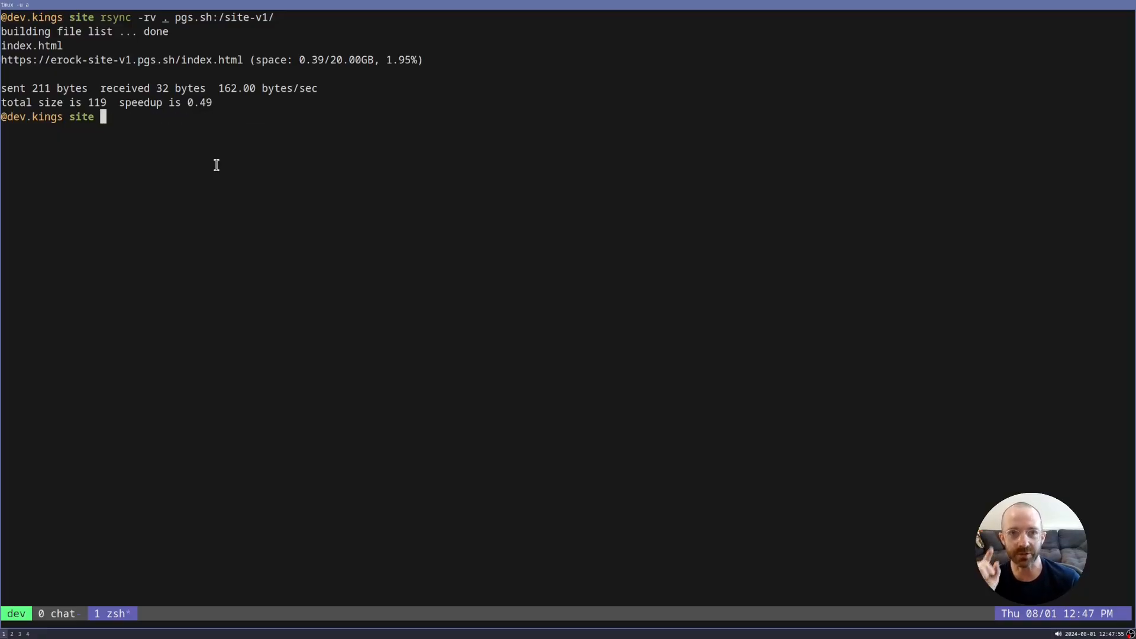
text(ssh pgs.sh rm site --write)
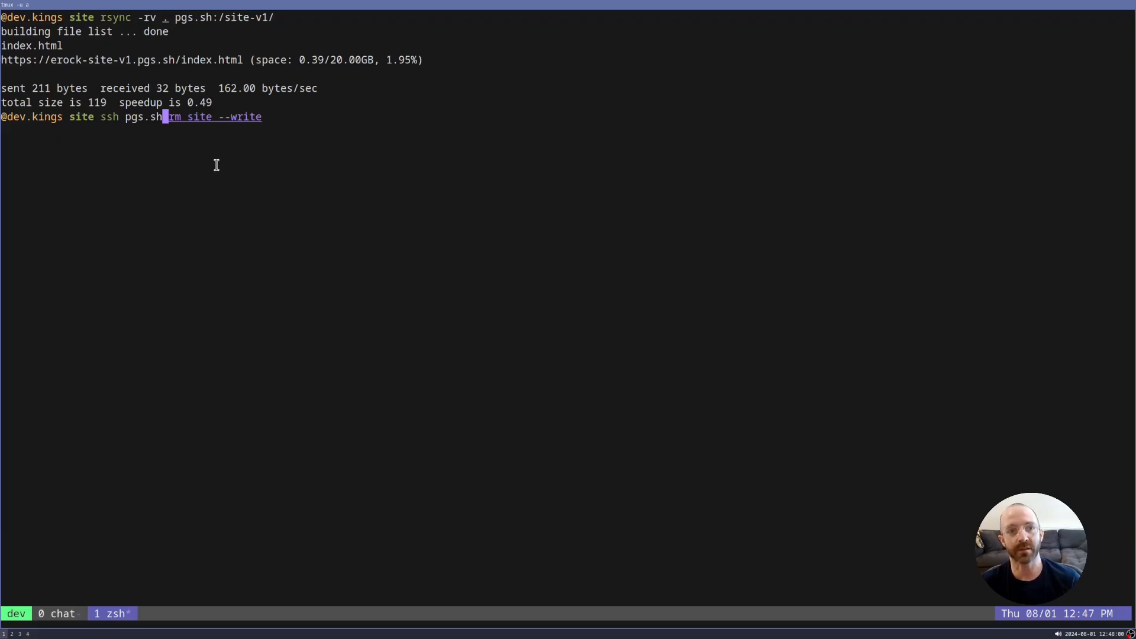
text(link site-prod --to site-v1 --write)
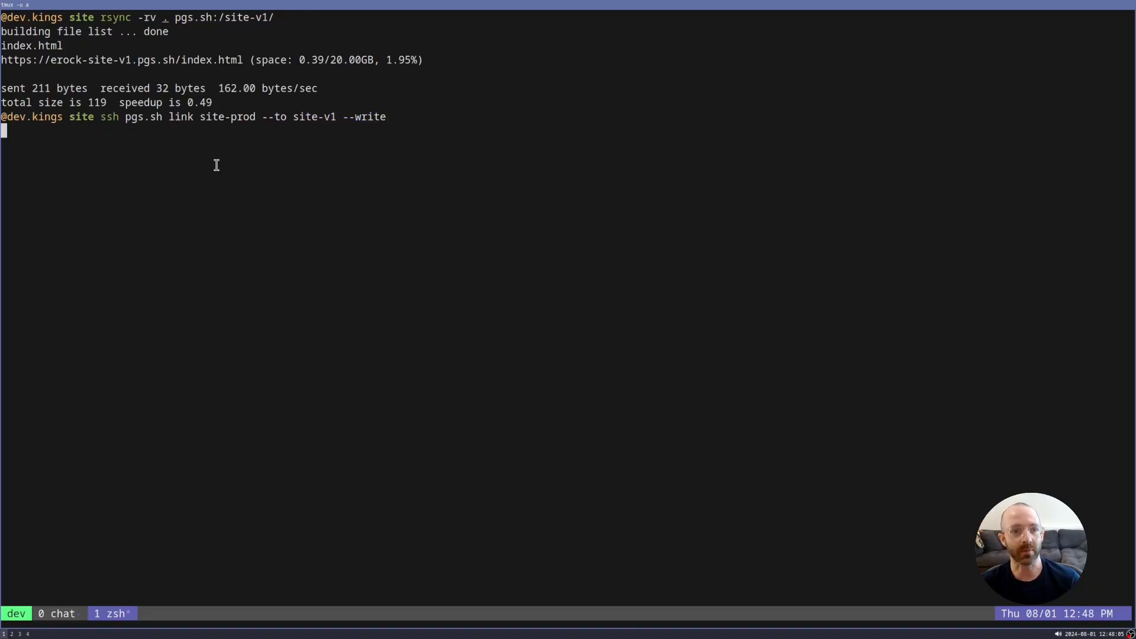
key(Return)
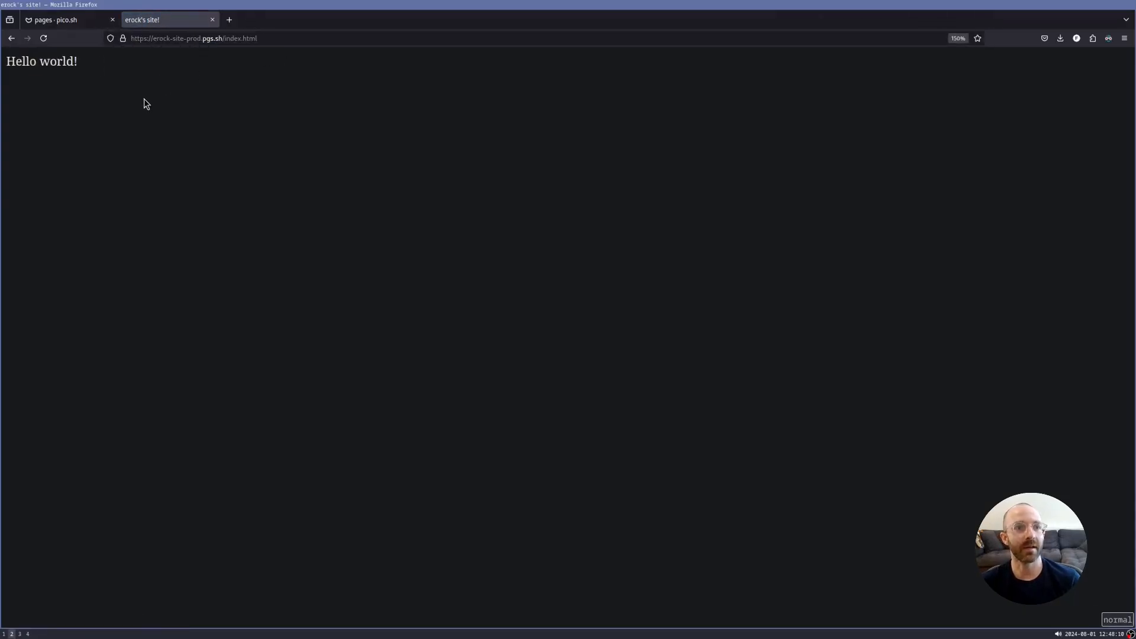
Step: Zoom in on the erock-site-prod page showing Hello world!
key(ctrl+plus)
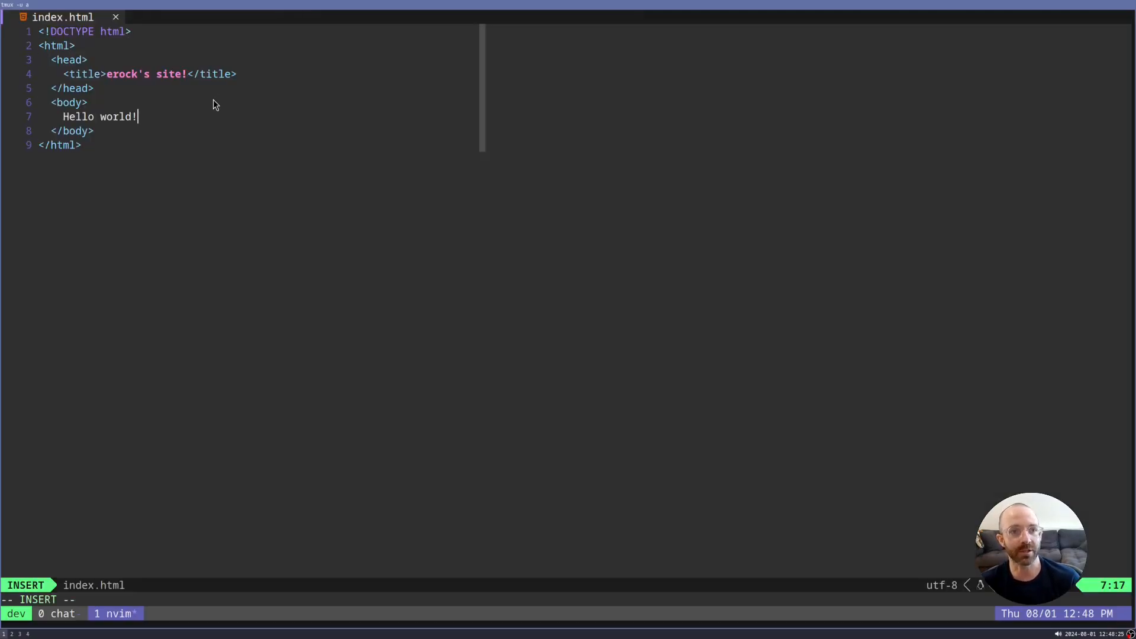
Step: Type 'Does this work?' after Hello world! in index.html
text(Does)
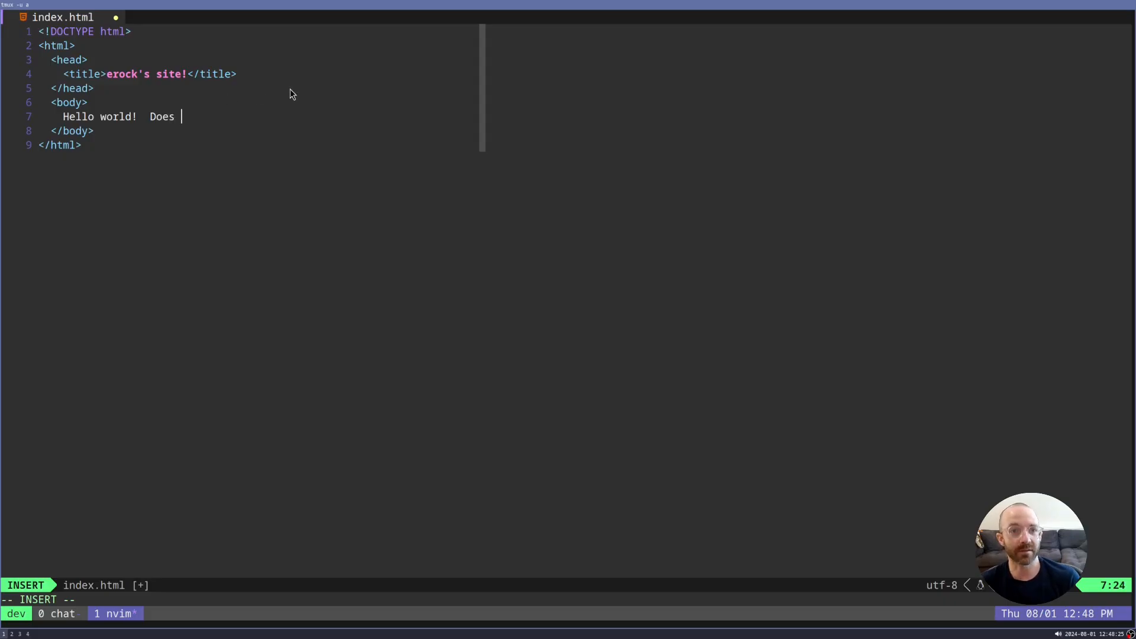
text(this work?)
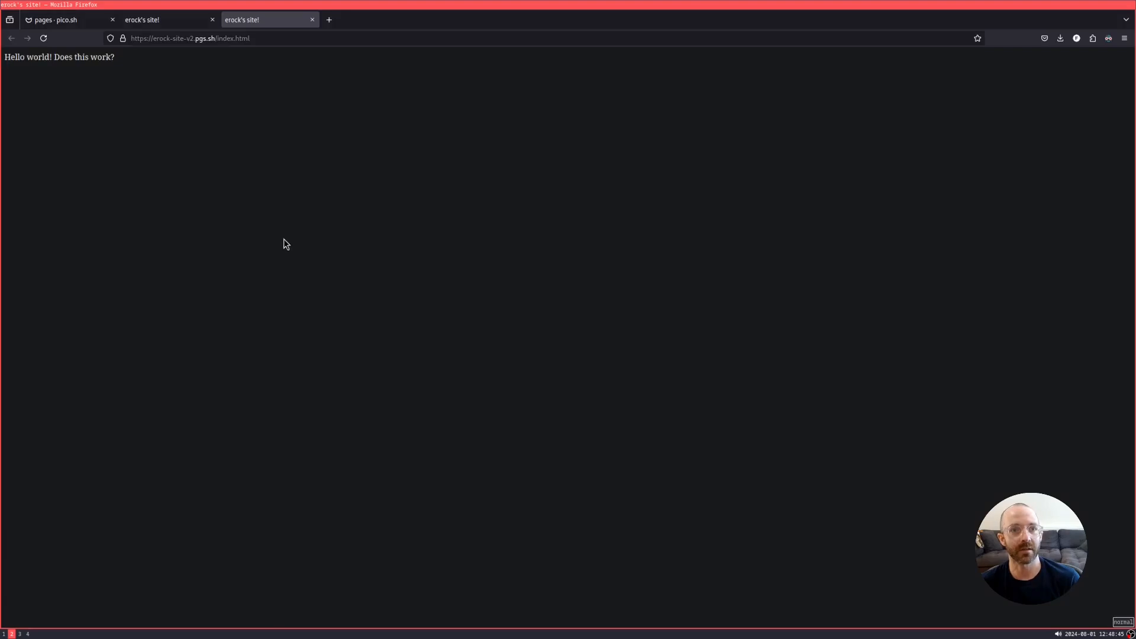
Step: Compare the erock-site-v2, site-v1 and site-prod tabs; only v2 shows the question
click(142, 20)
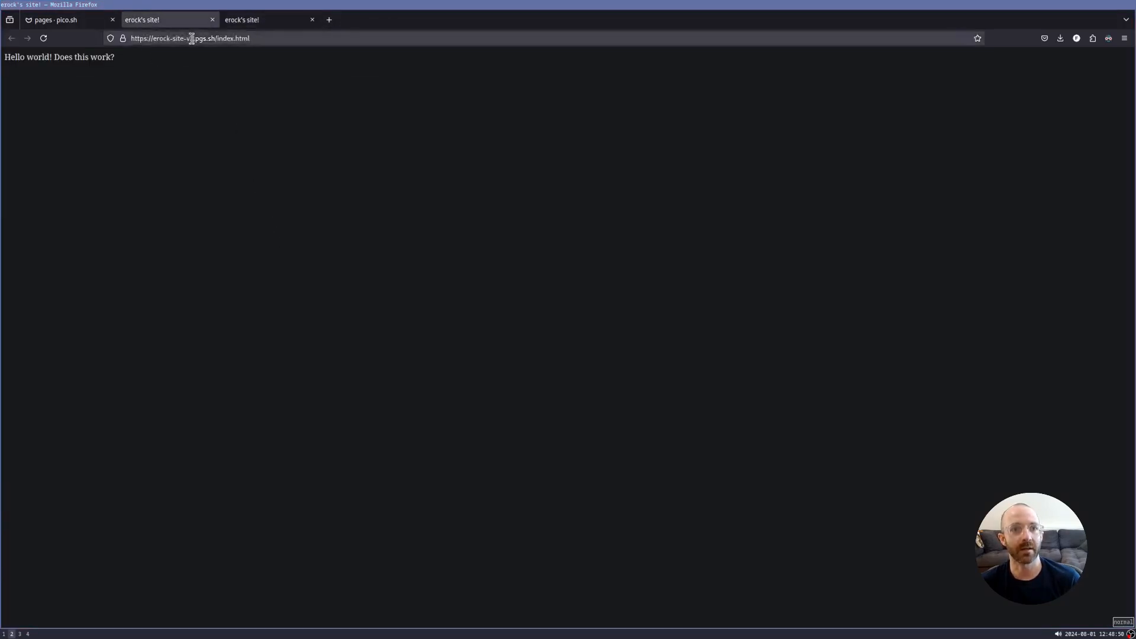
click(329, 19)
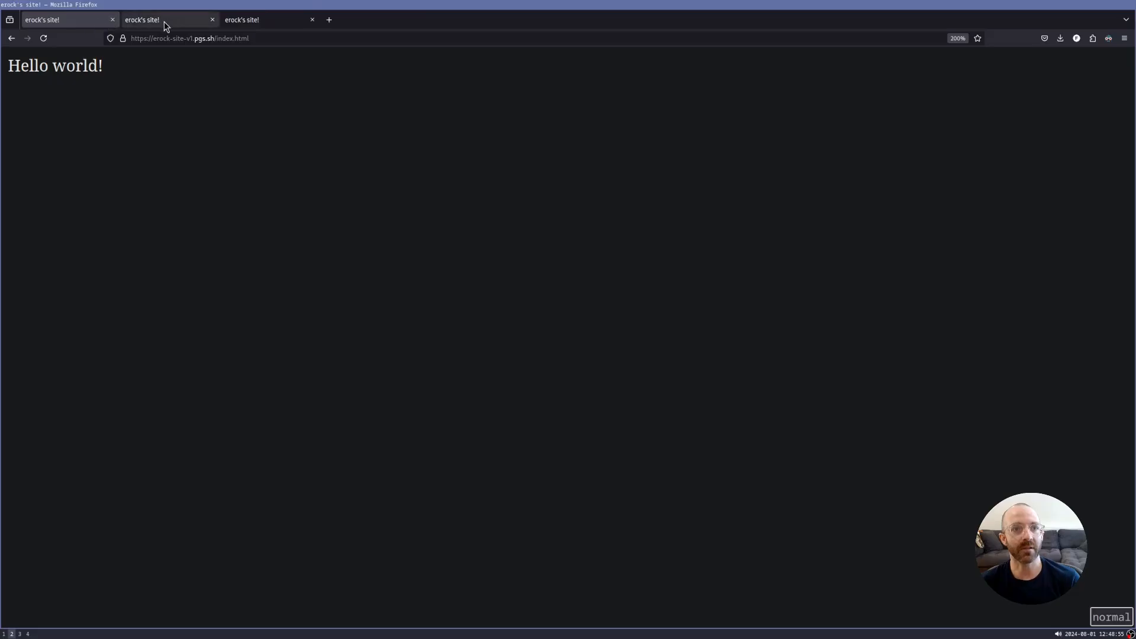
click(47, 18)
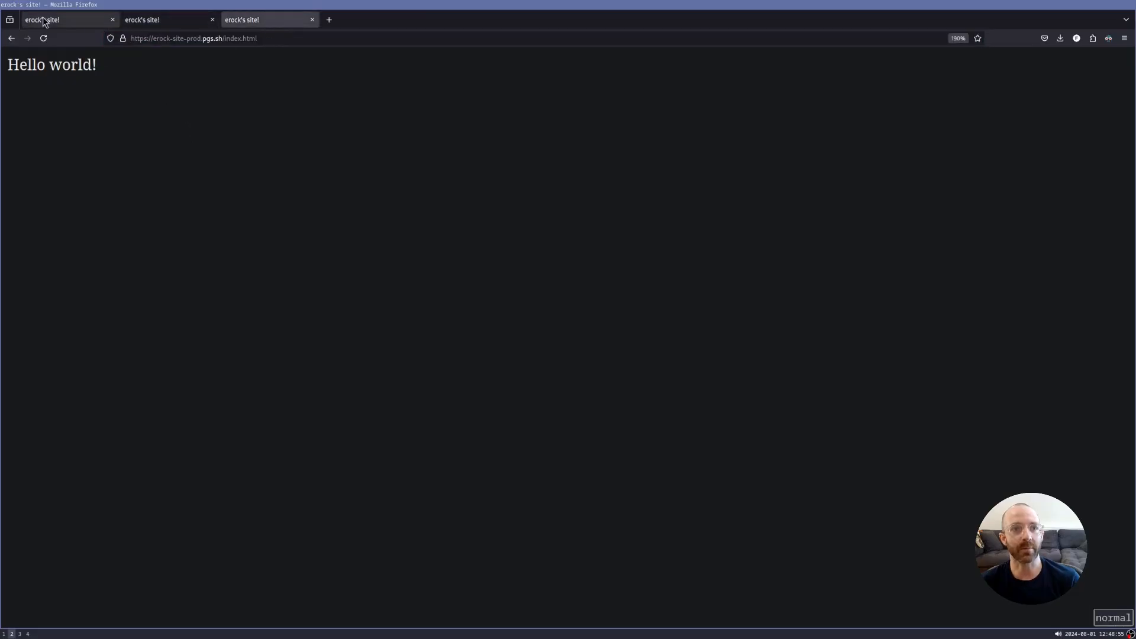
click(165, 19)
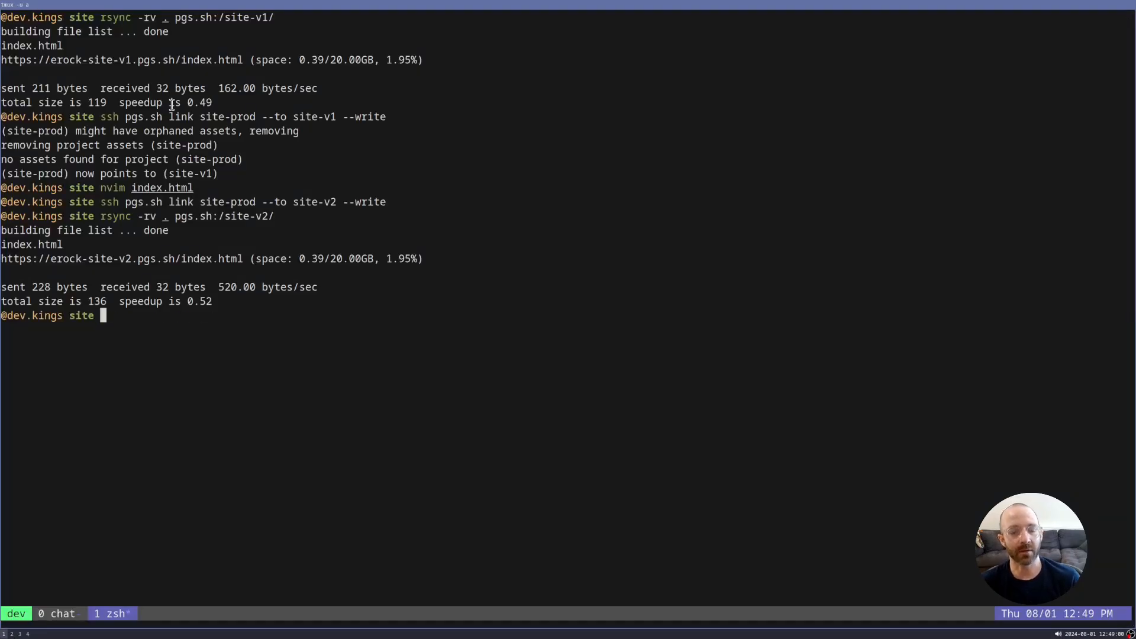
Step: Type the ssh pgs.sh link site-prod --to ... --write command
text(ssh pgs.sh link site-prod --to site-v1 --write)
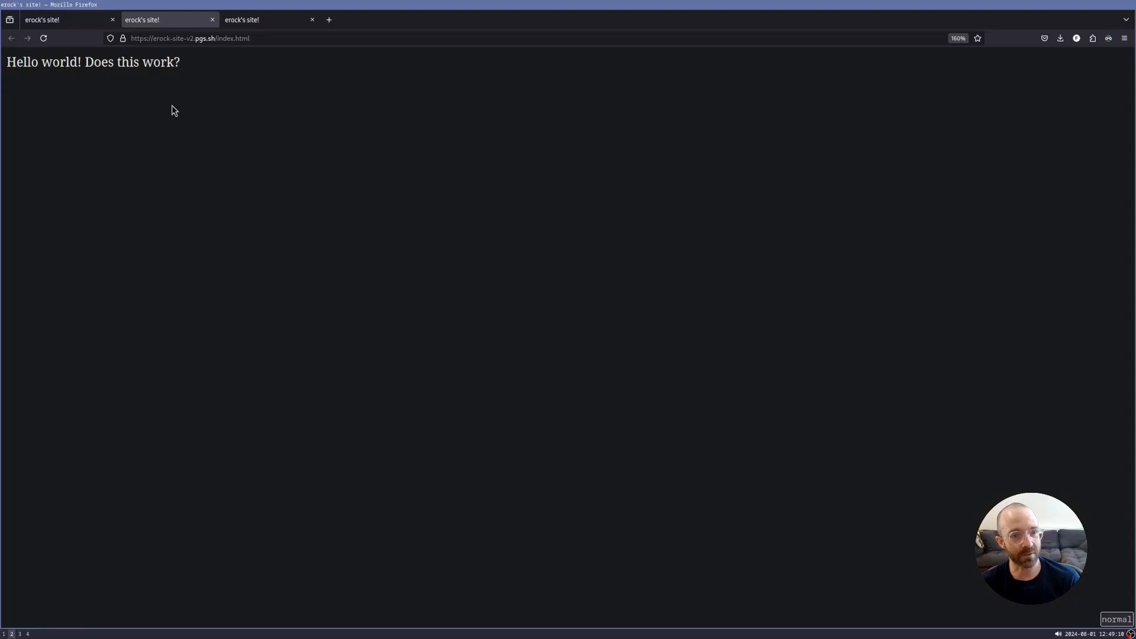
Step: View site-v2 in Firefox, then run the rollback linking site-prod to site-v1
click(262, 19)
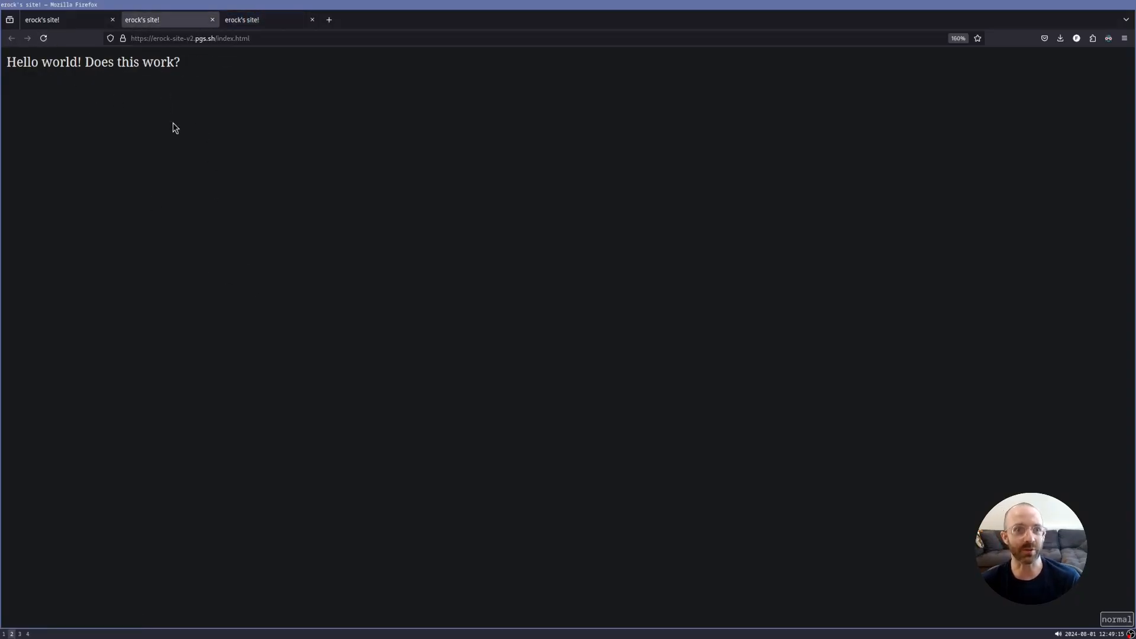
click(53, 20)
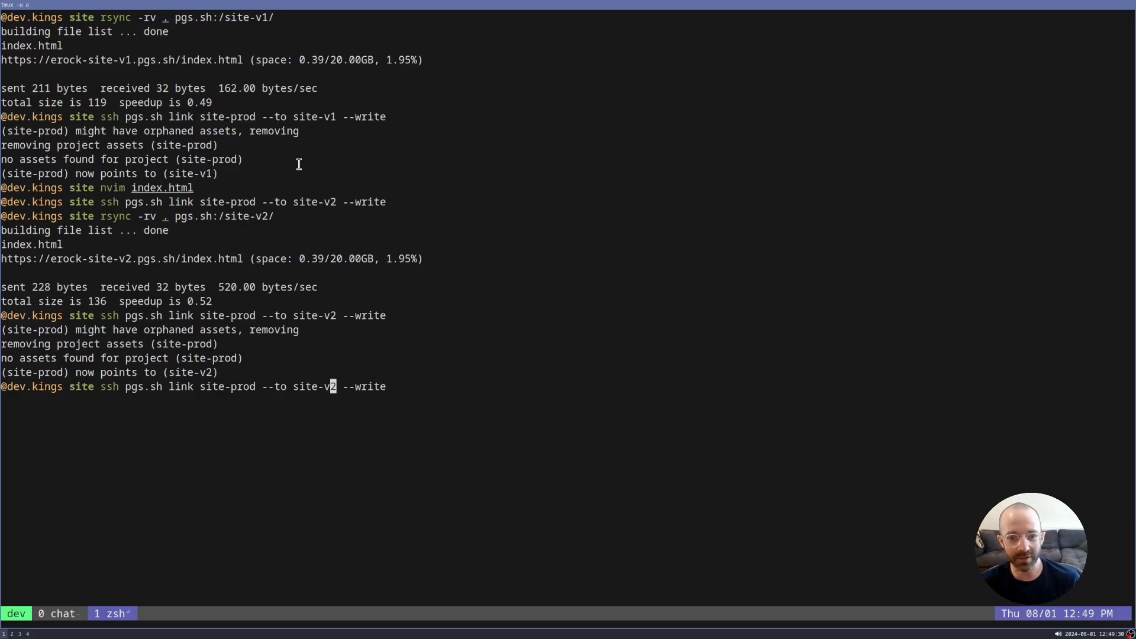
key(Enter)
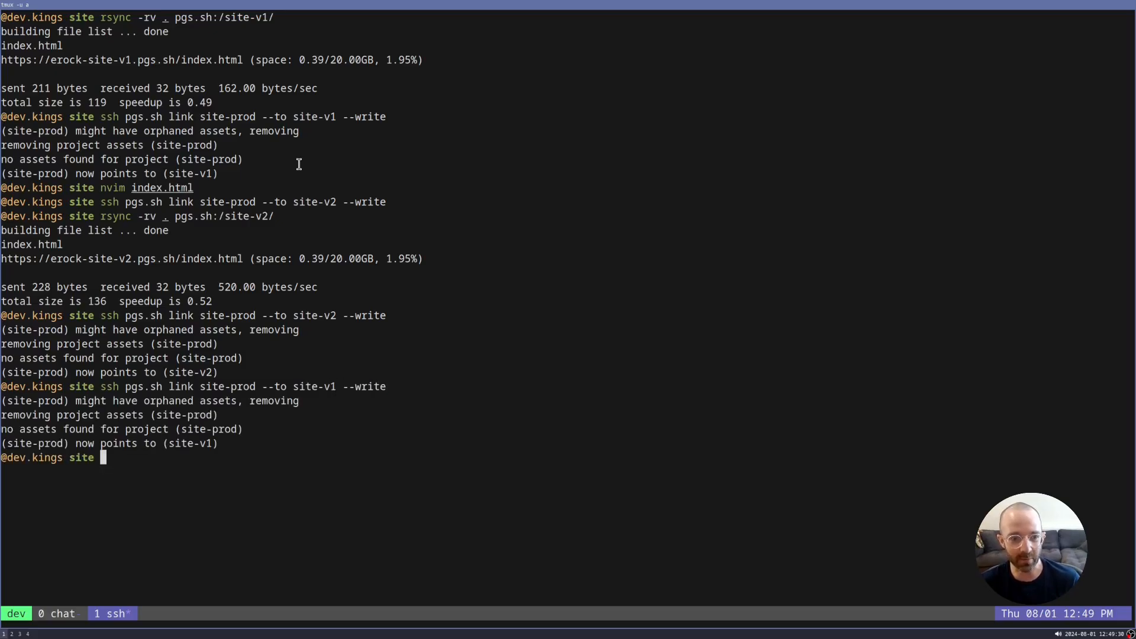